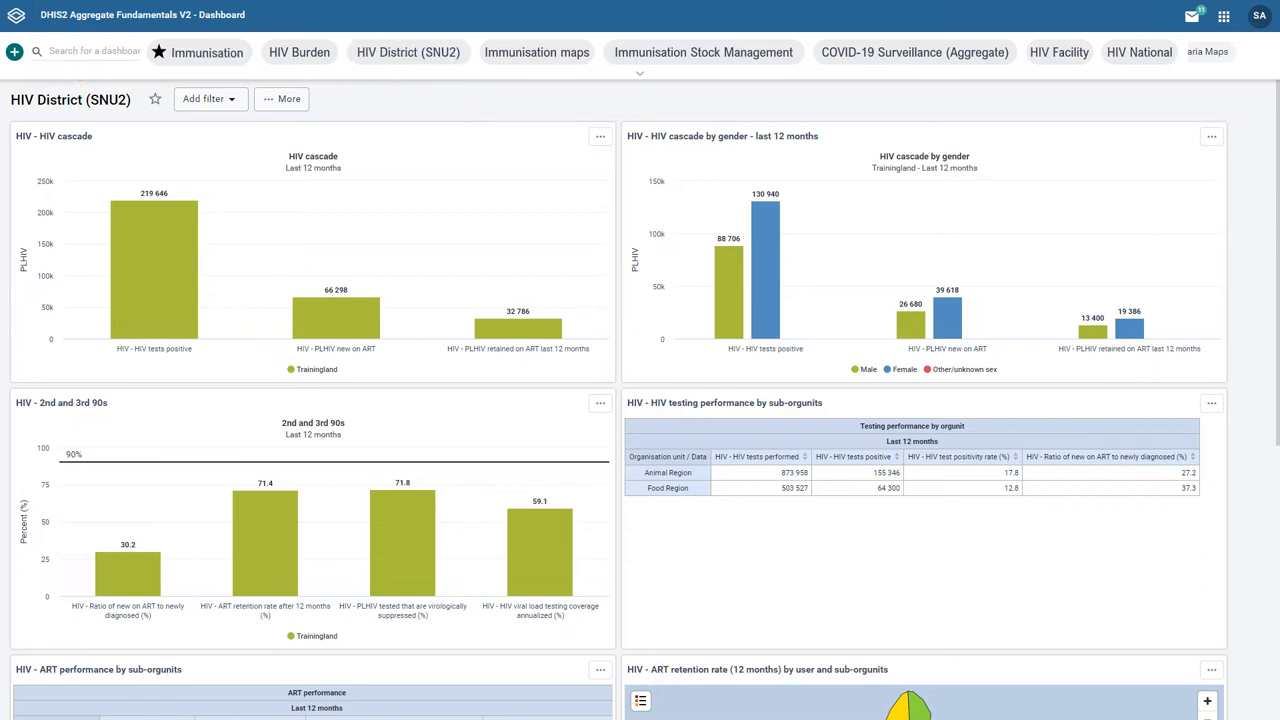
- Switch from the HIV District (SNU2) dashboard to the Immunisation dashboard
left_click(198, 52)
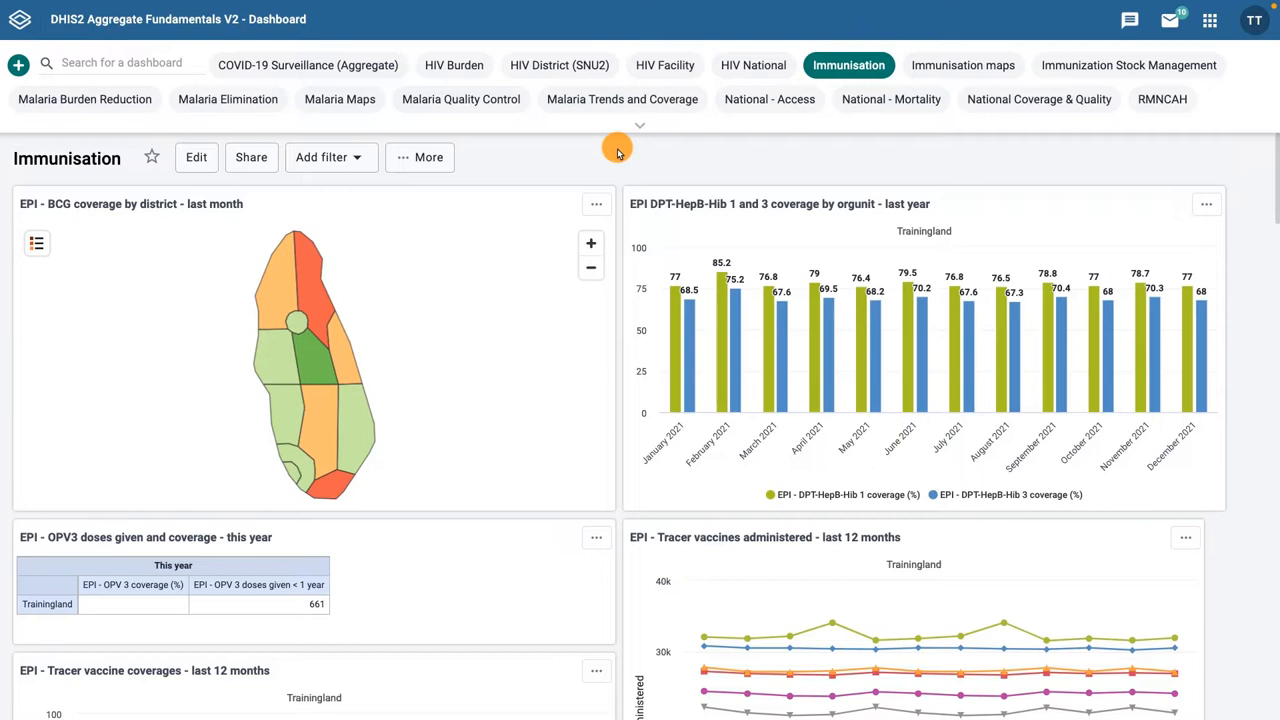
- Star the Immunisation dashboard so it appears first in the dashboard list
left_click(112, 62)
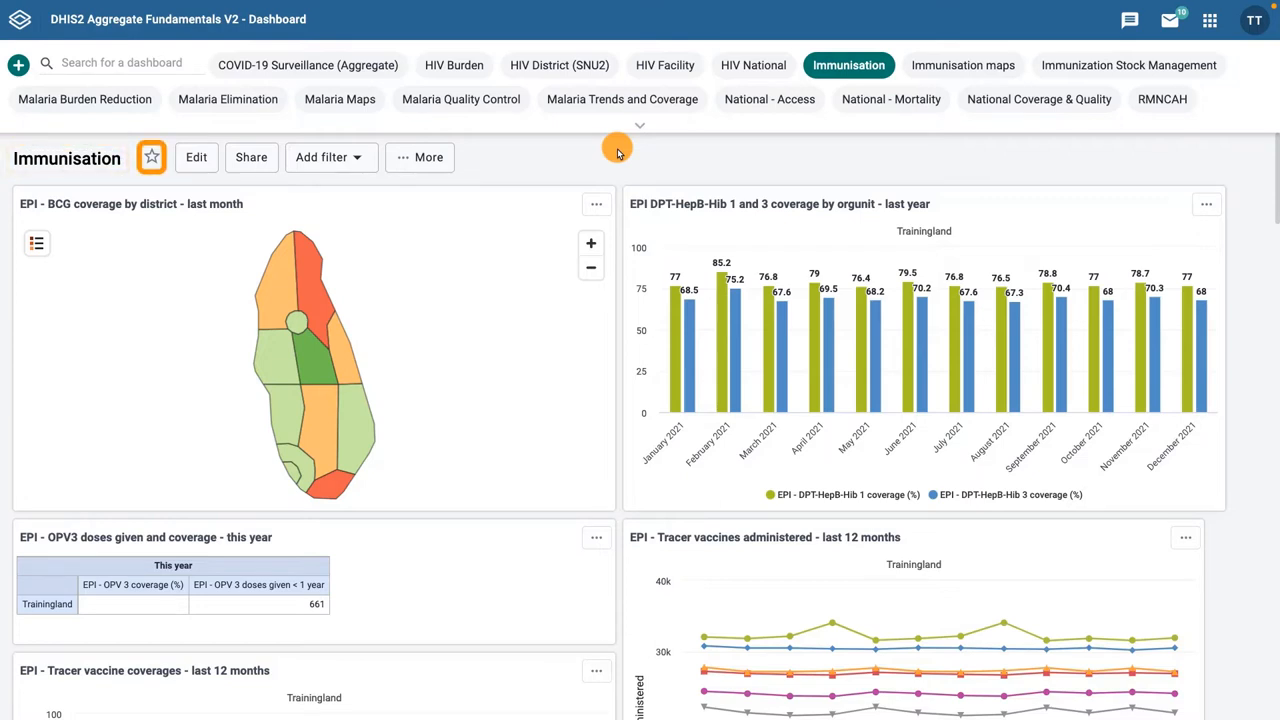
left_click(152, 156)
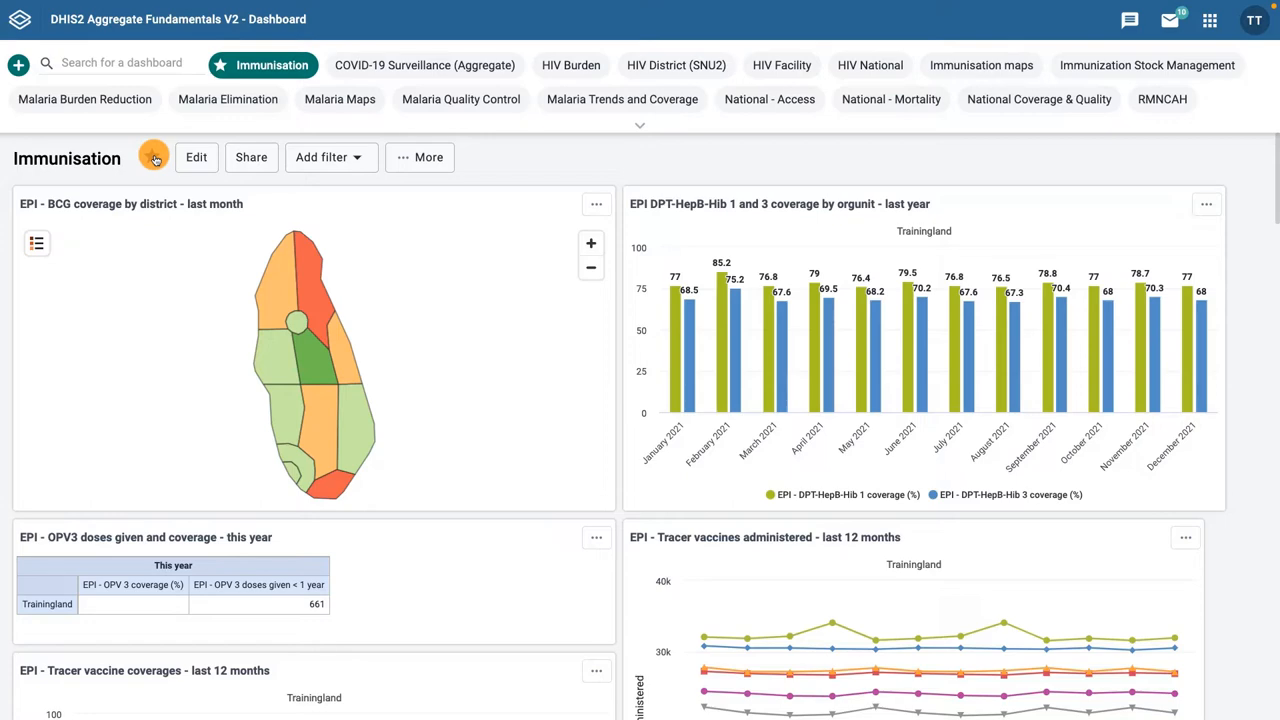
- Share the dashboard with the Immunisation access user group as Can view only
left_click(252, 156)
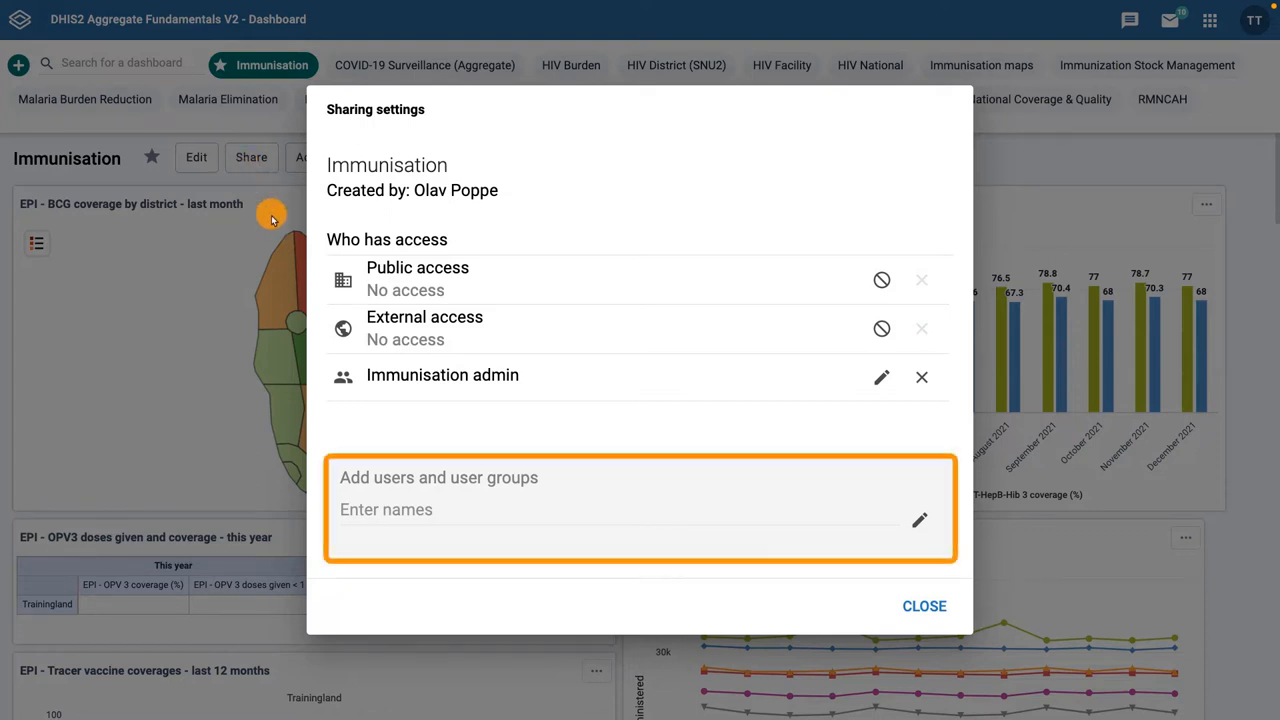
left_click(444, 510)
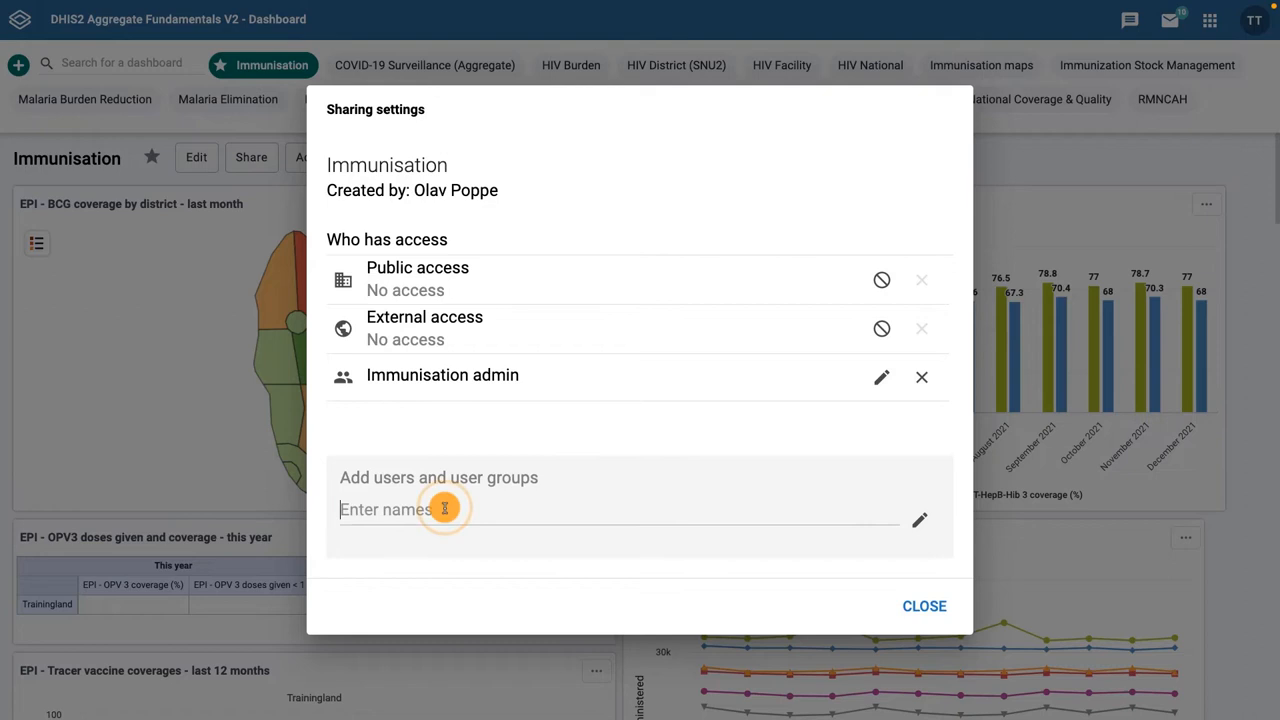
type("immu")
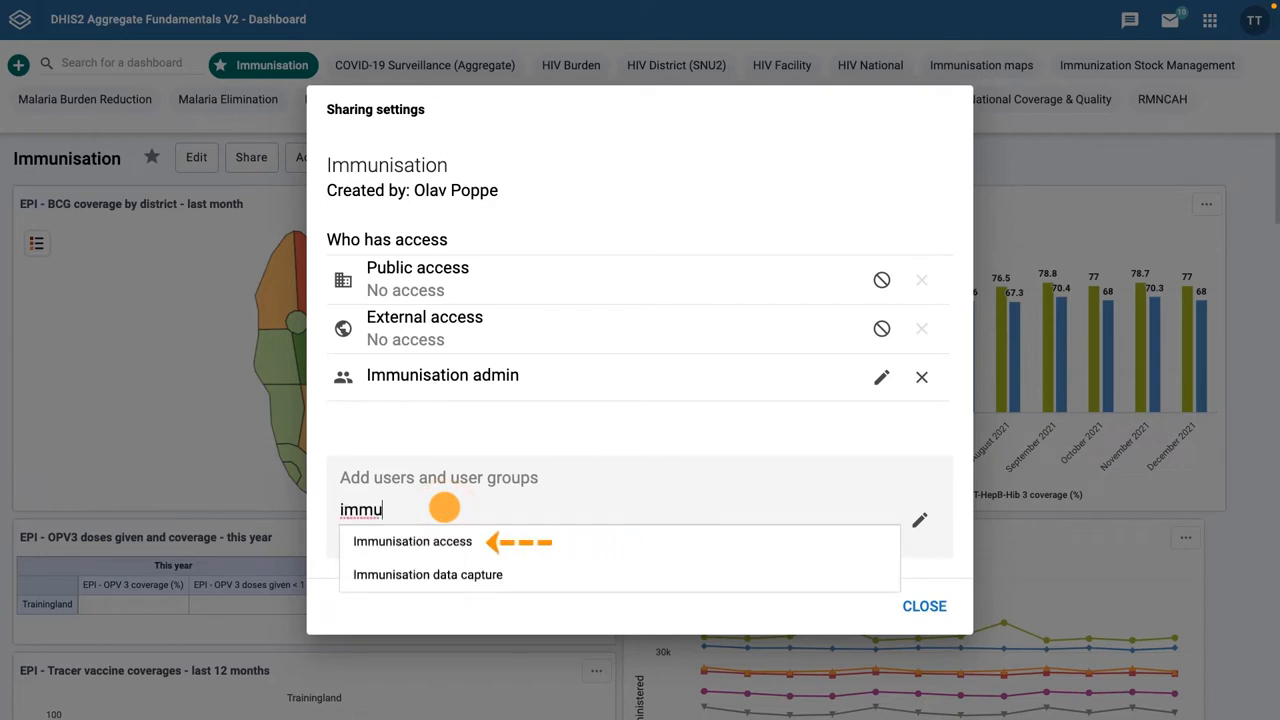
left_click(412, 540)
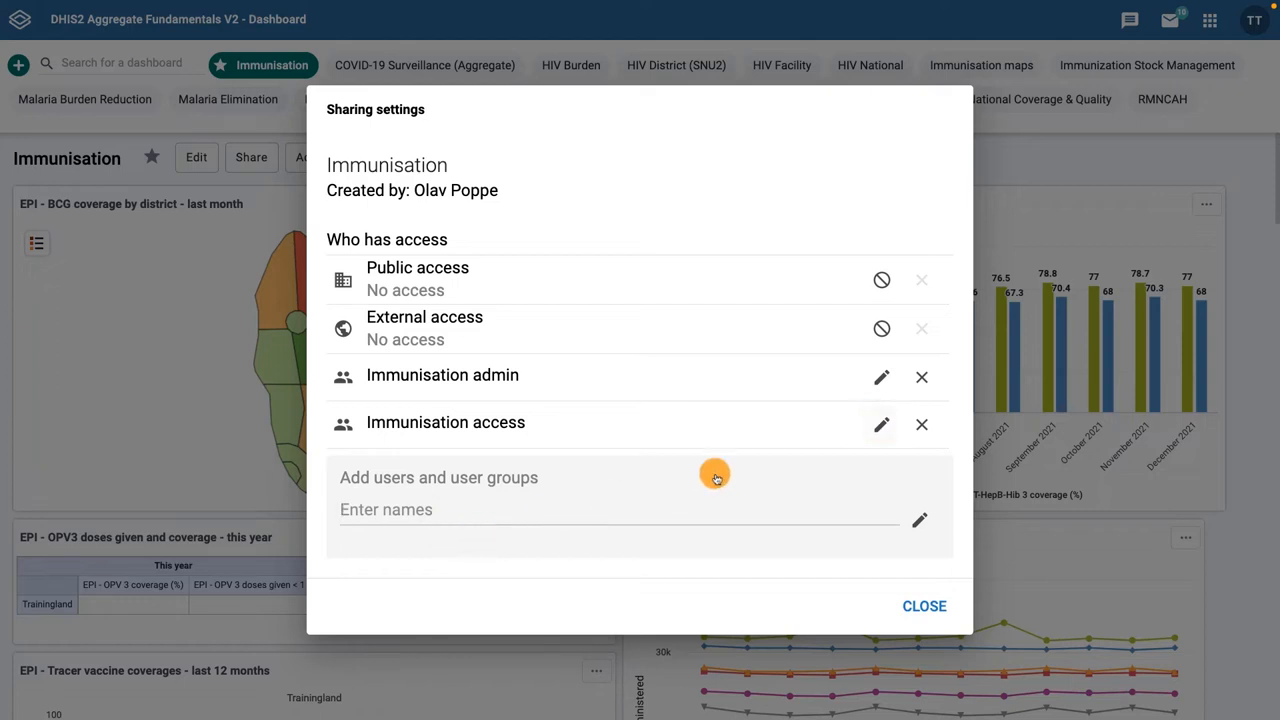
left_click(880, 424)
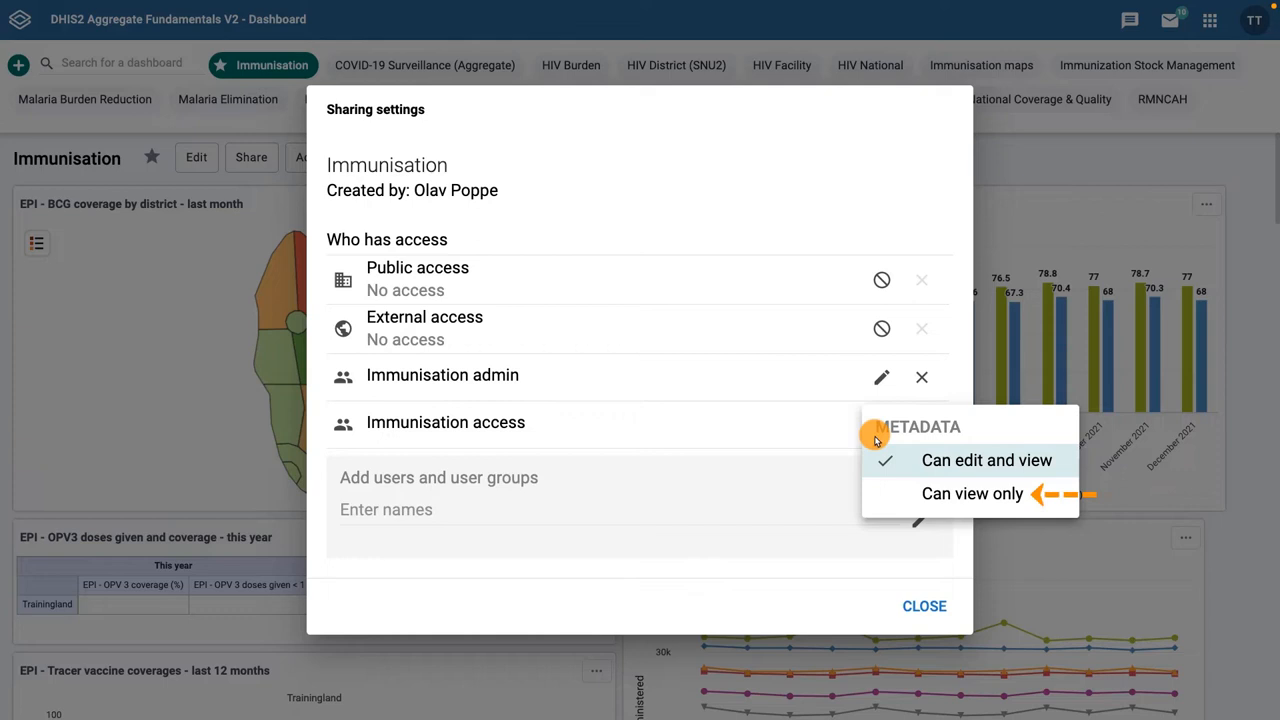
left_click(972, 492)
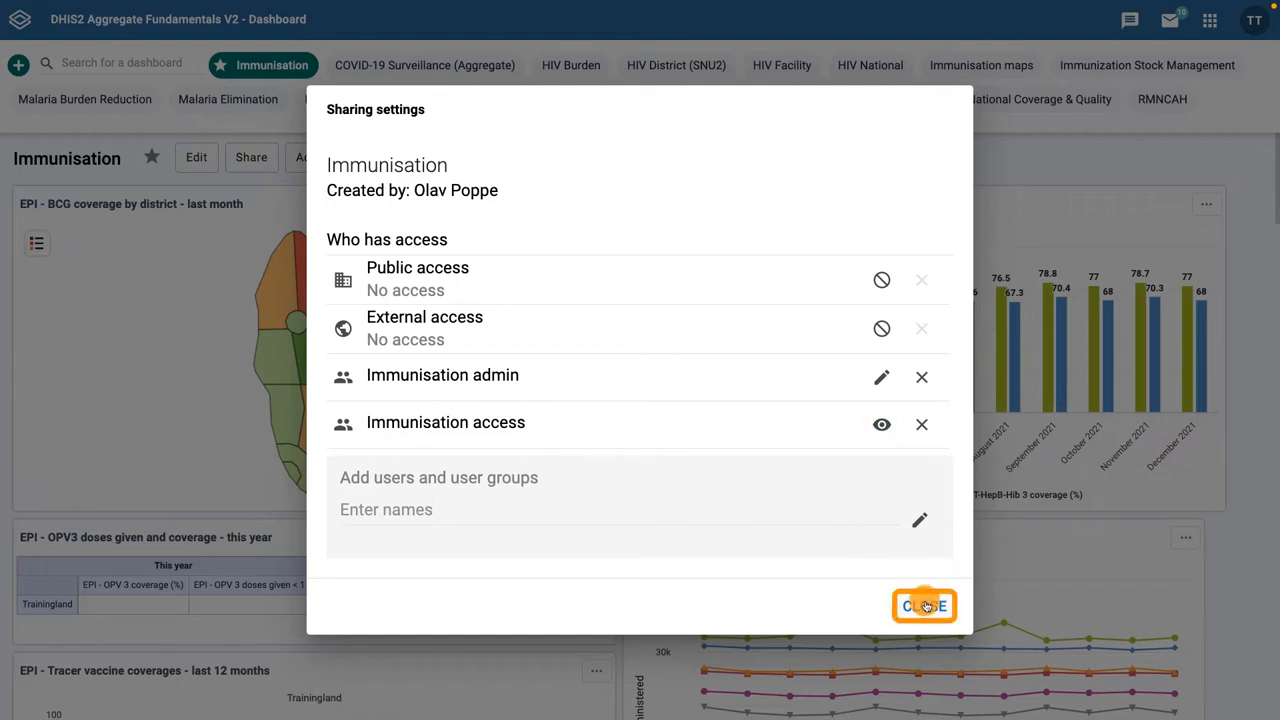
left_click(924, 606)
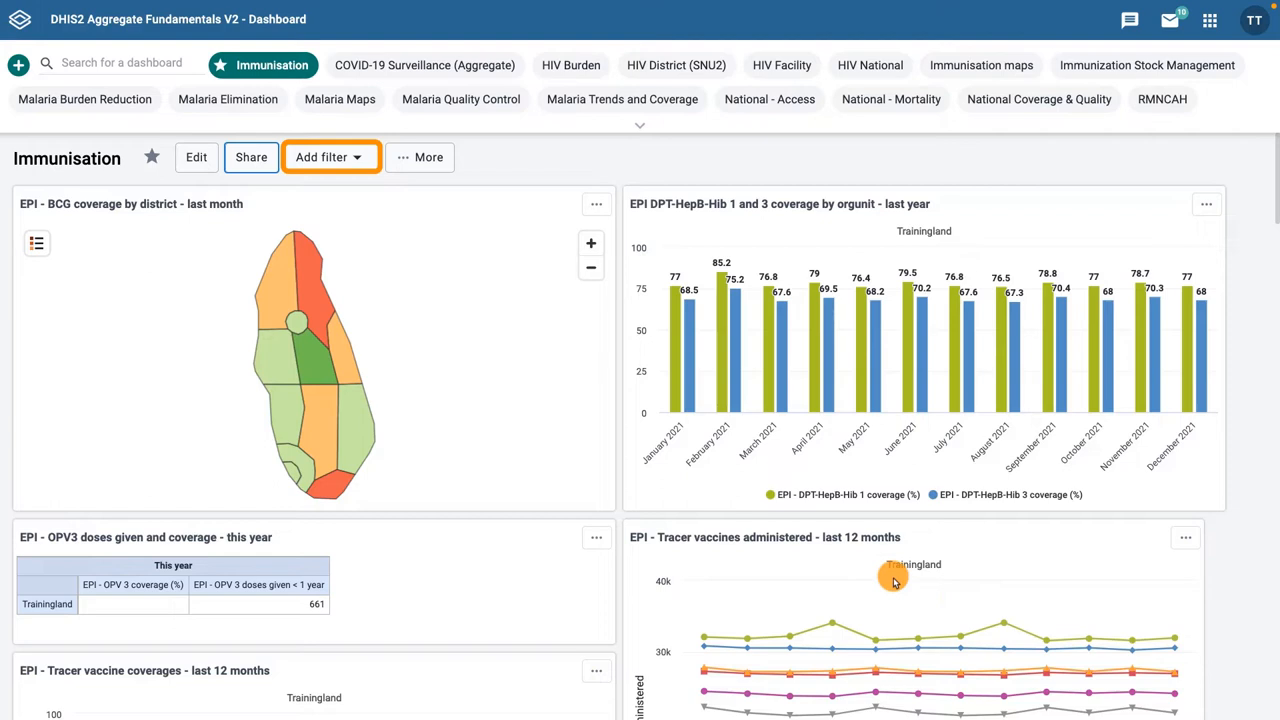
- Filter the dashboard by organisation unit Animal Region under Trainingland
left_click(332, 156)
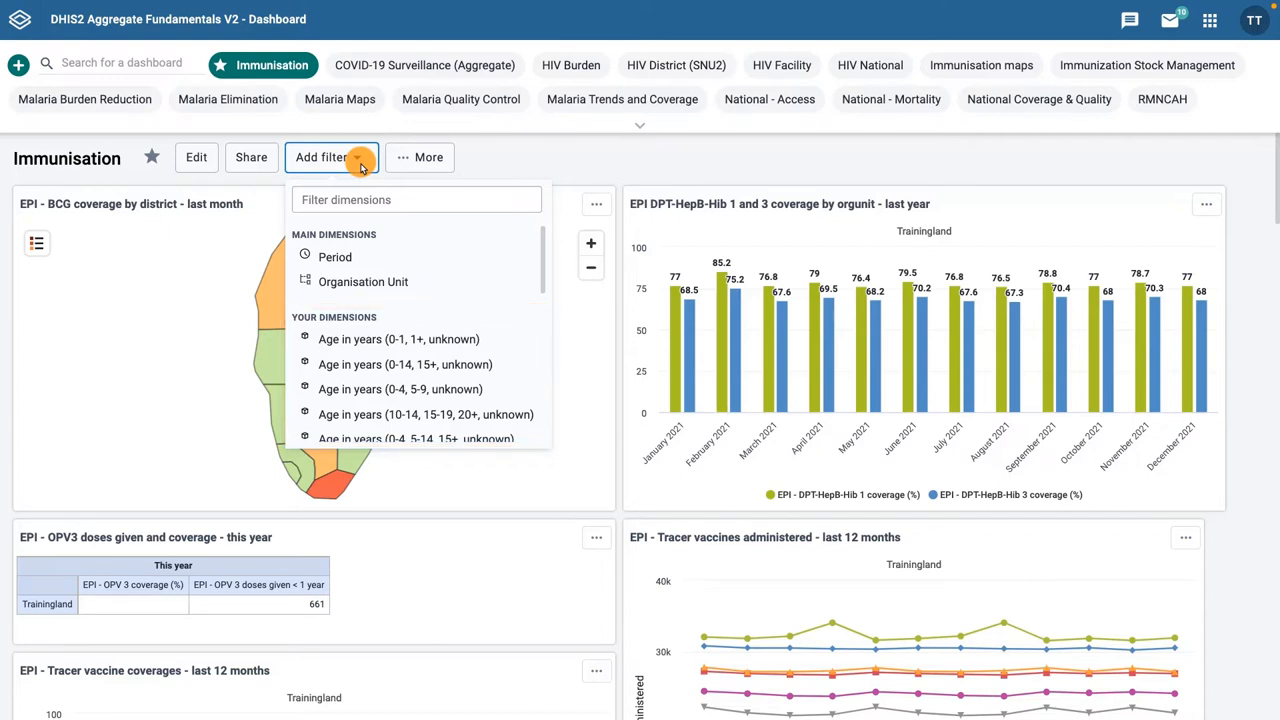
left_click(364, 280)
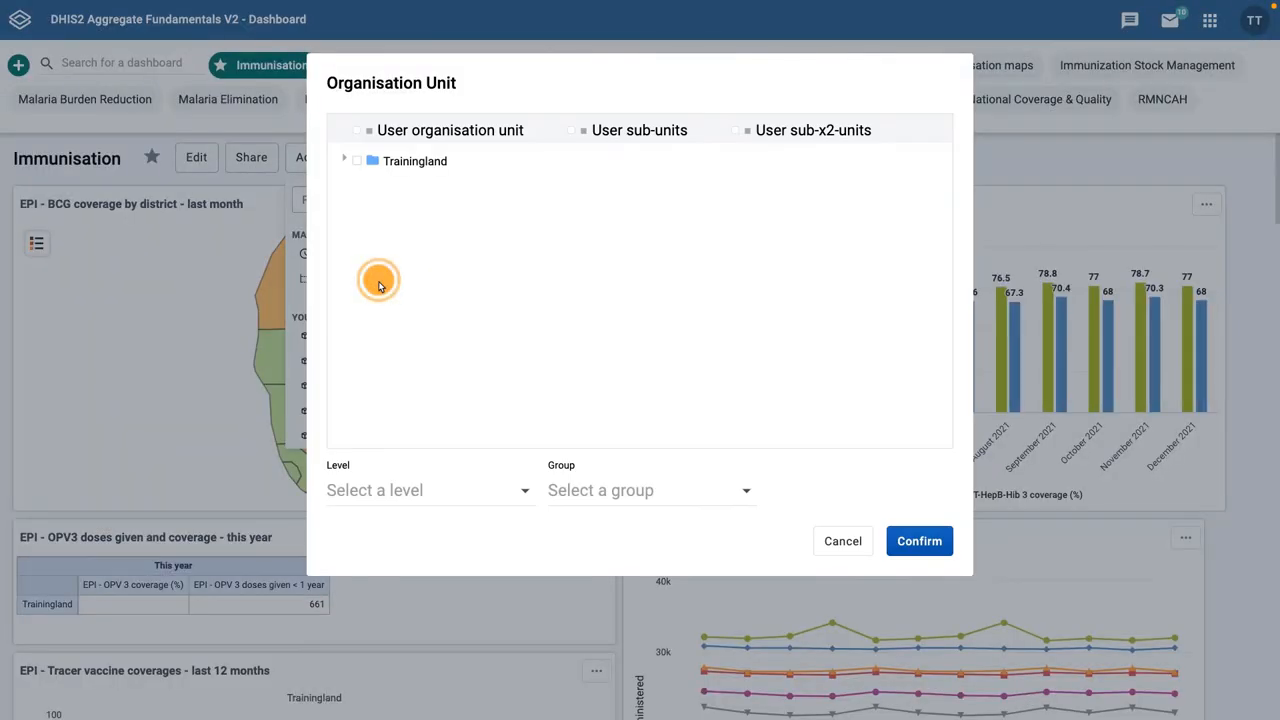
left_click(344, 160)
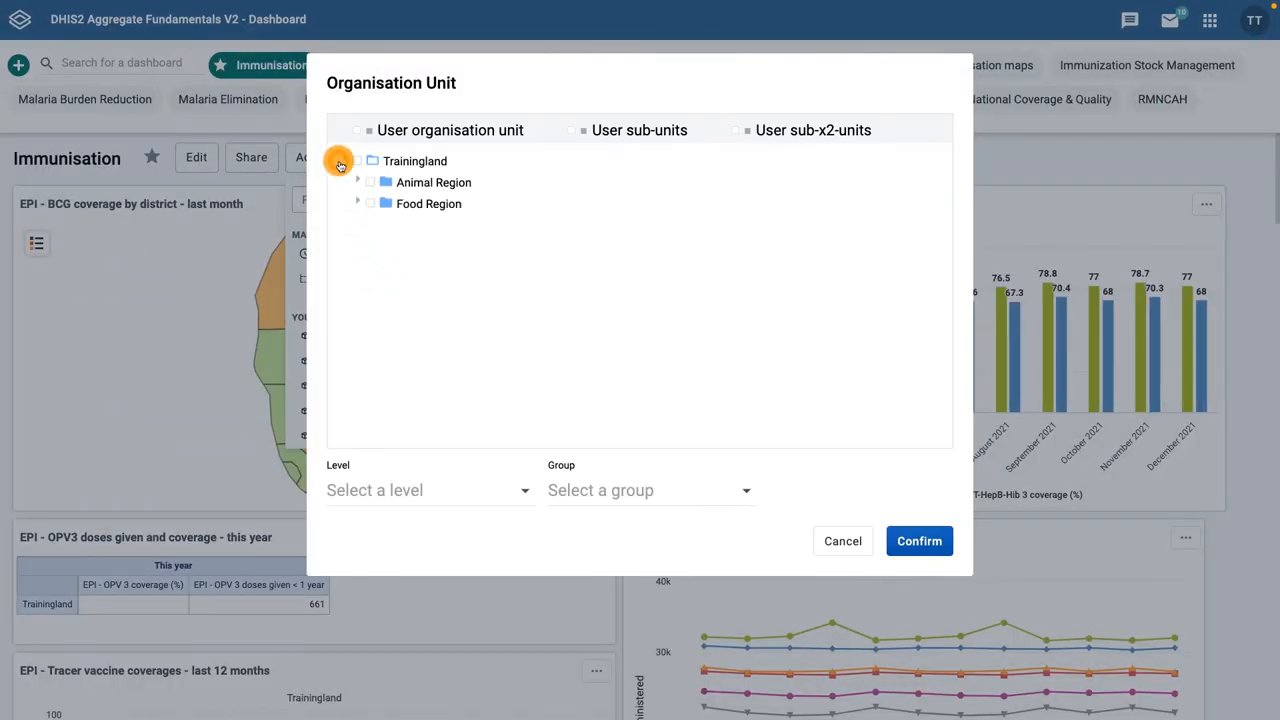
left_click(370, 182)
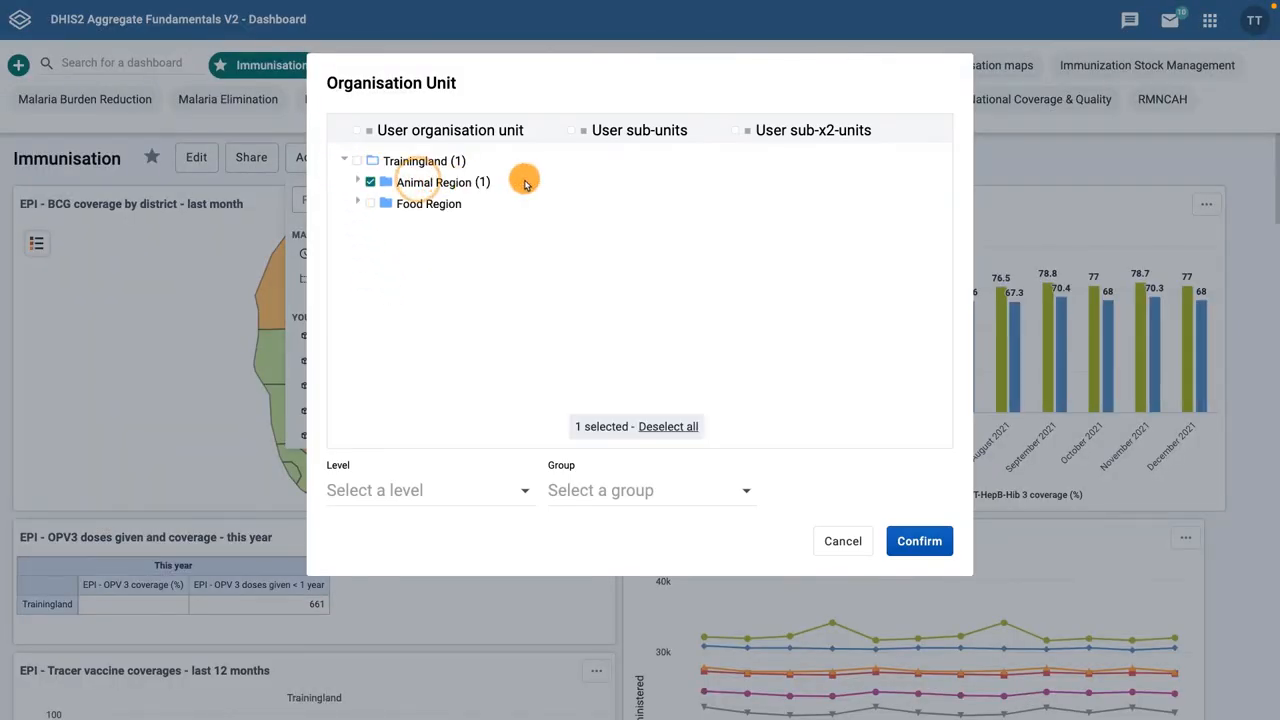
left_click(918, 540)
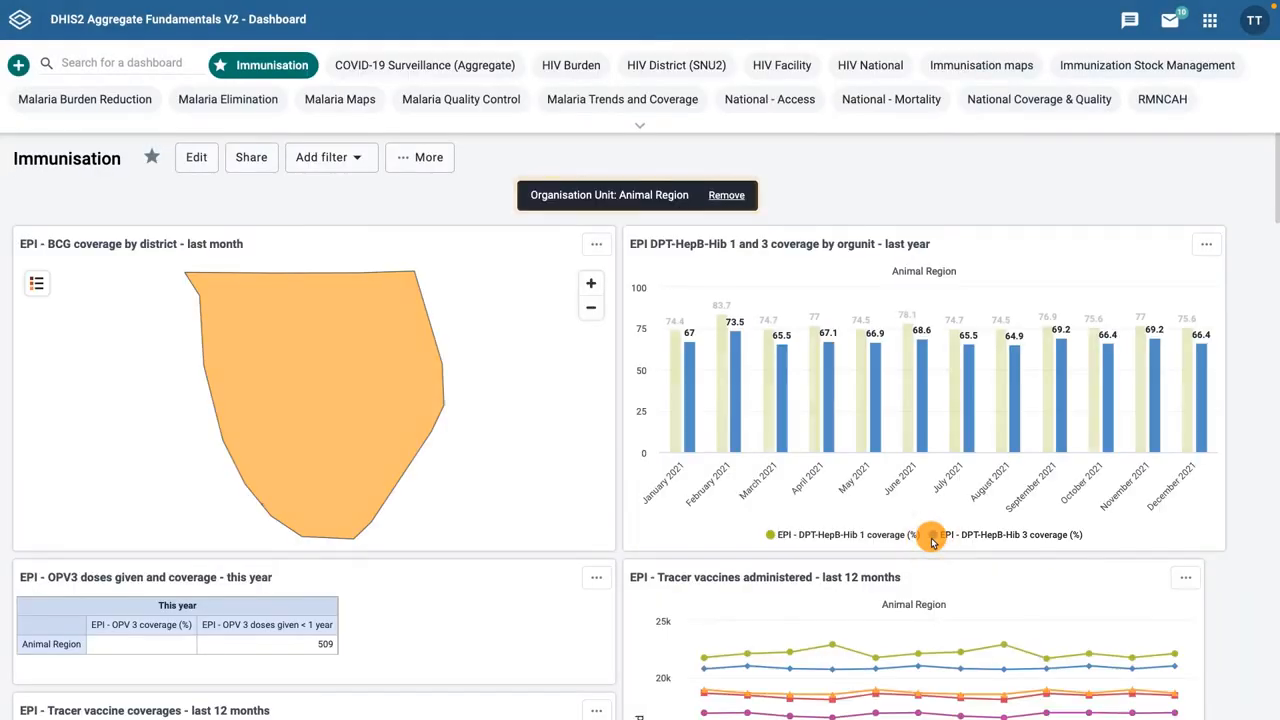
- Review the filtered items, then remove the Animal Region filter to restore Trainingland-wide data
scroll("down", 3)
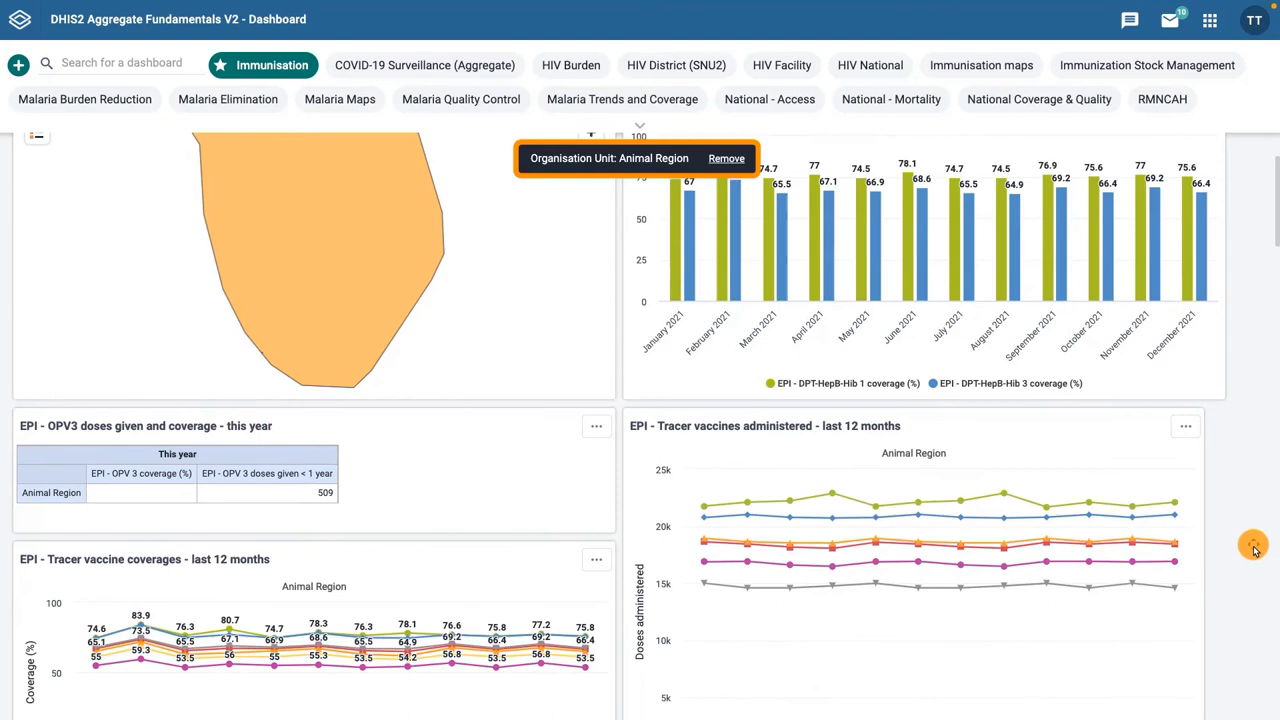
scroll("down", 3)
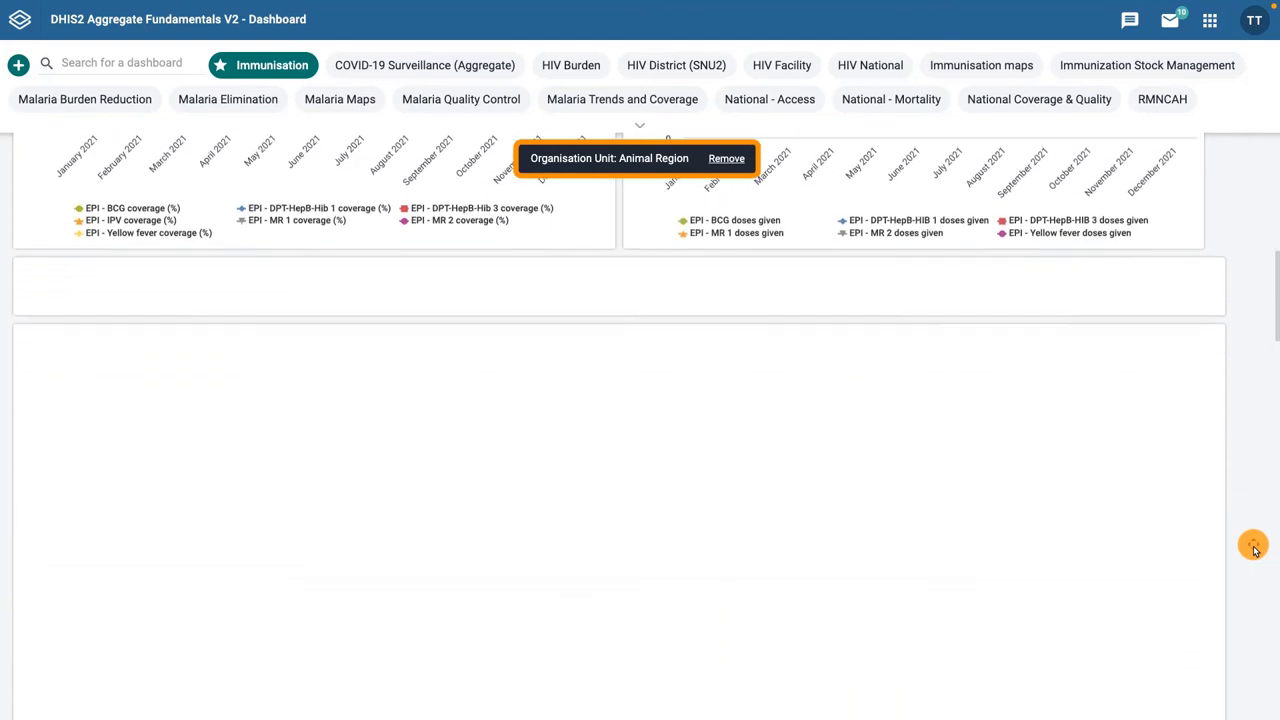
scroll("down", 3)
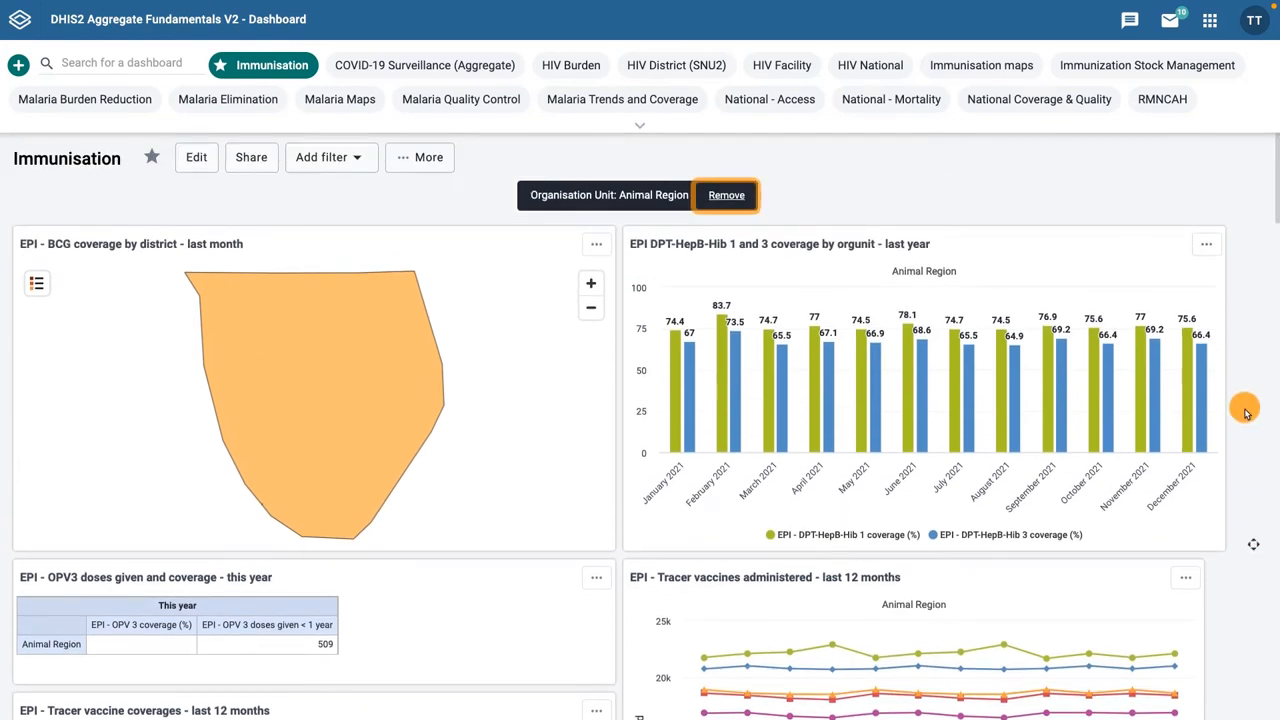
left_click(726, 196)
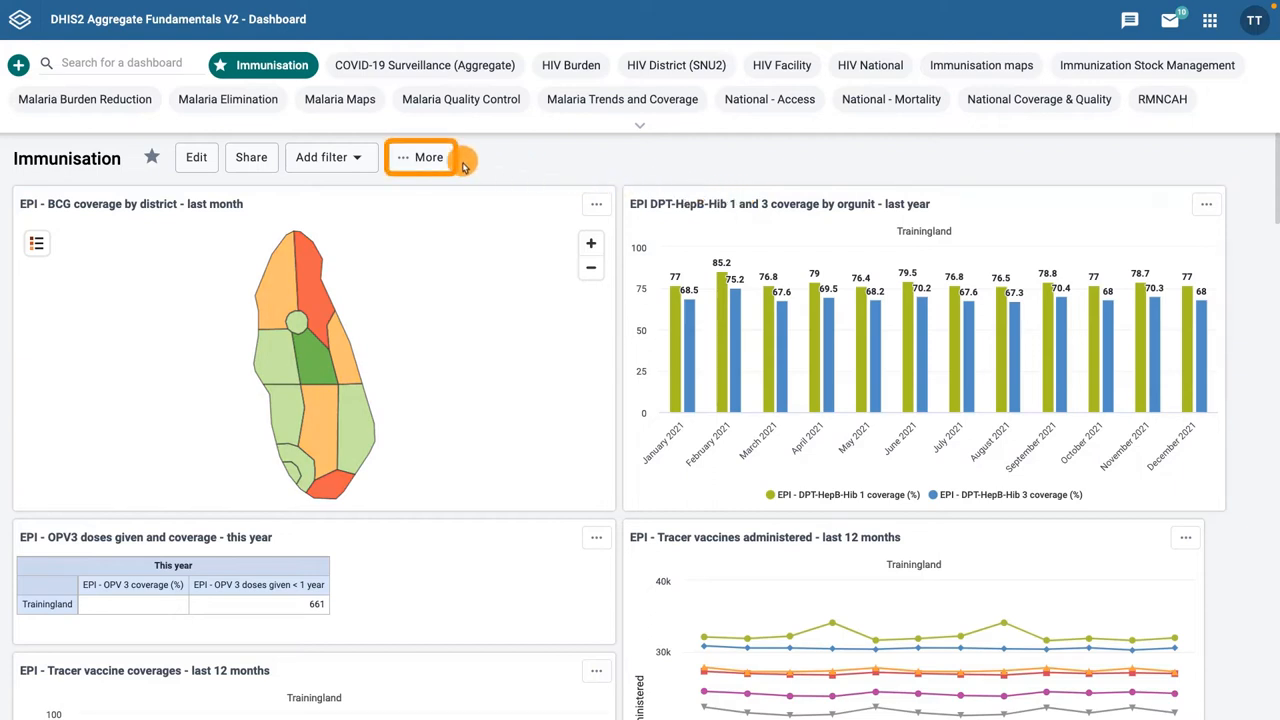
- Show the dashboard description via More, then view the Print layout choices
left_click(428, 156)
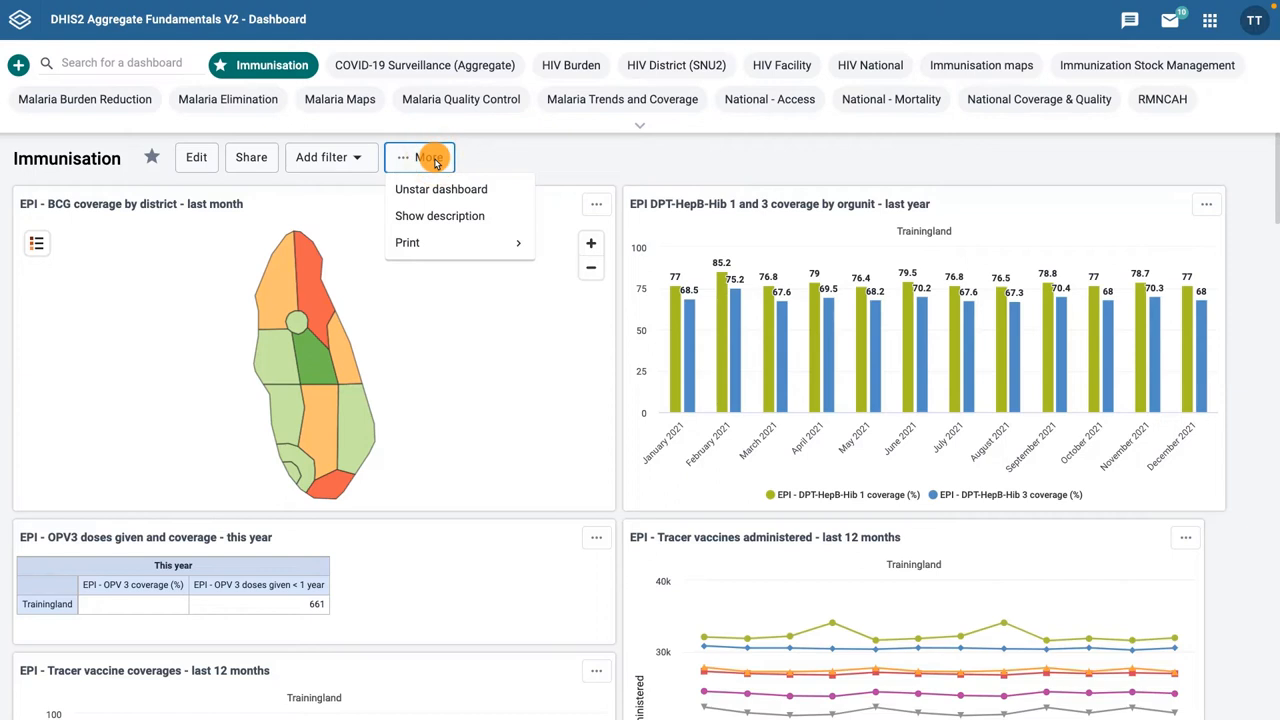
mouse_move(440, 188)
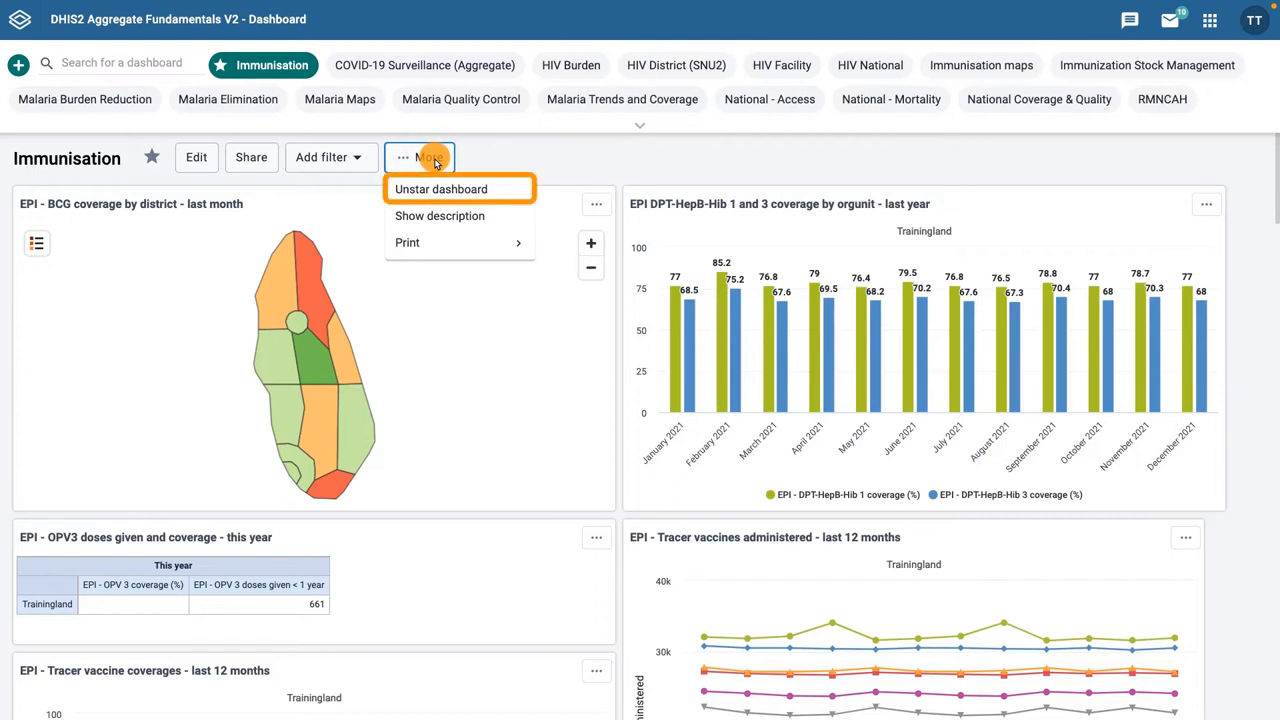
mouse_move(440, 216)
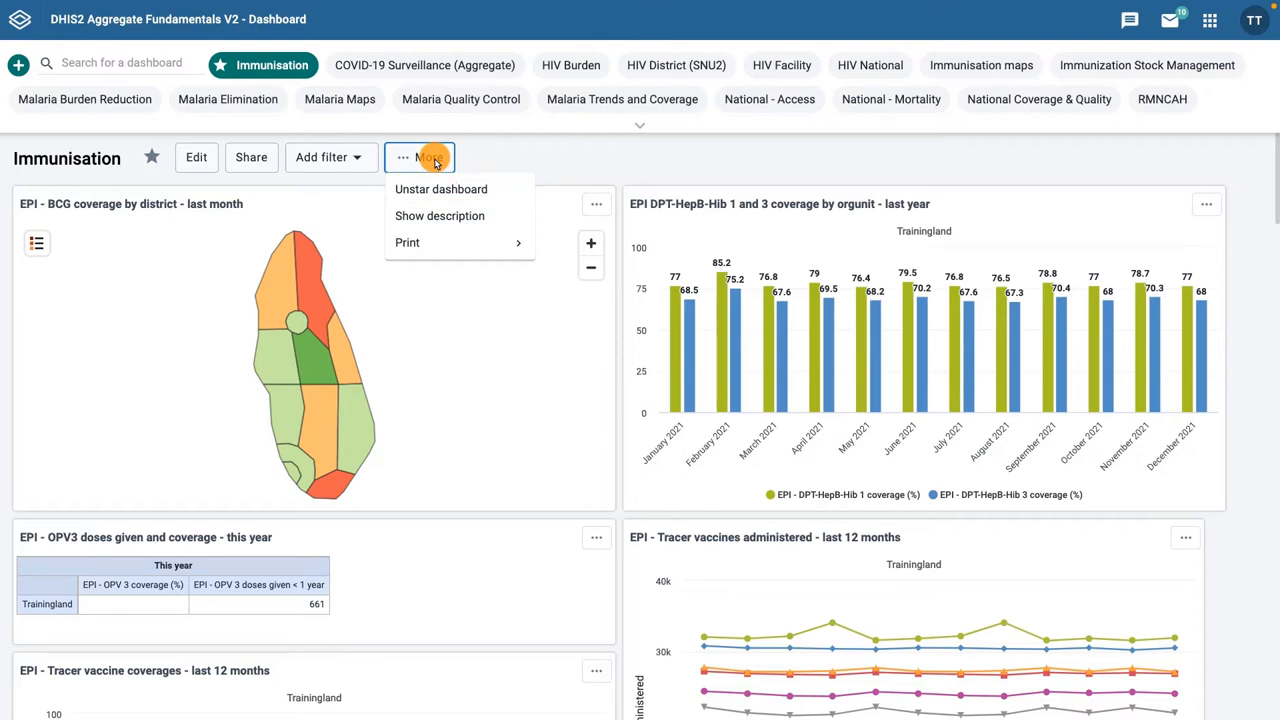
mouse_move(440, 216)
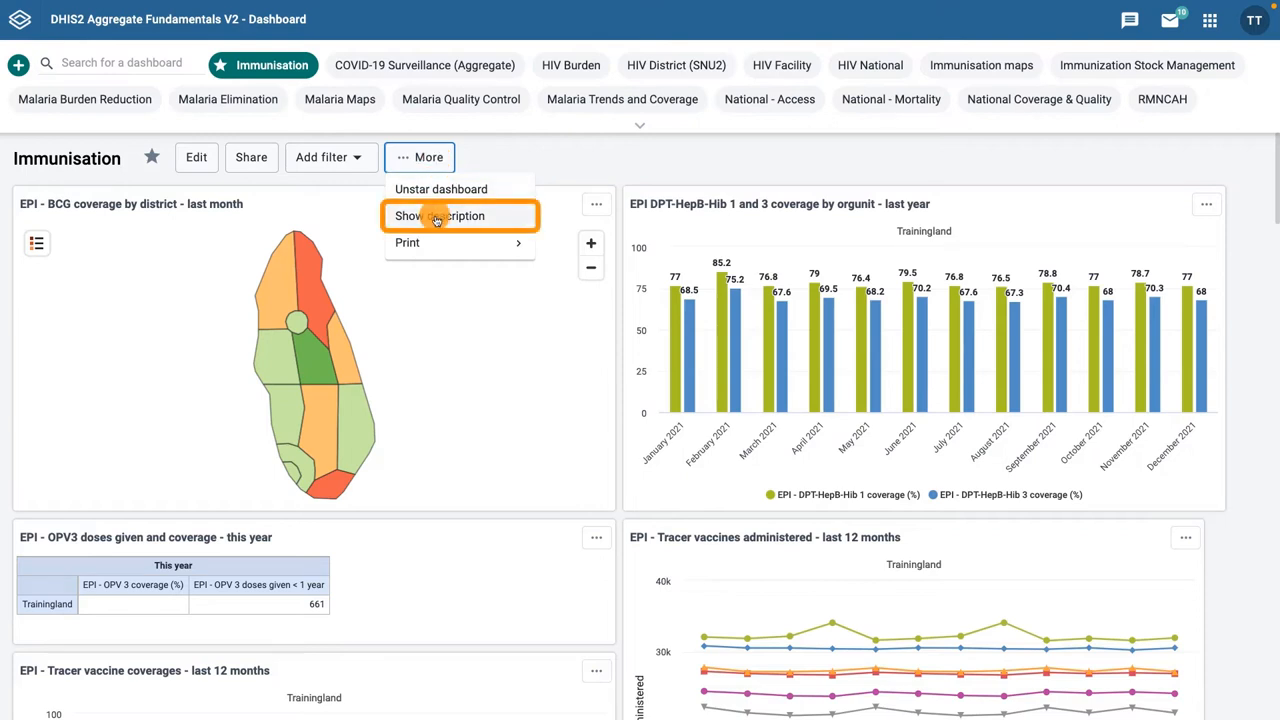
left_click(438, 216)
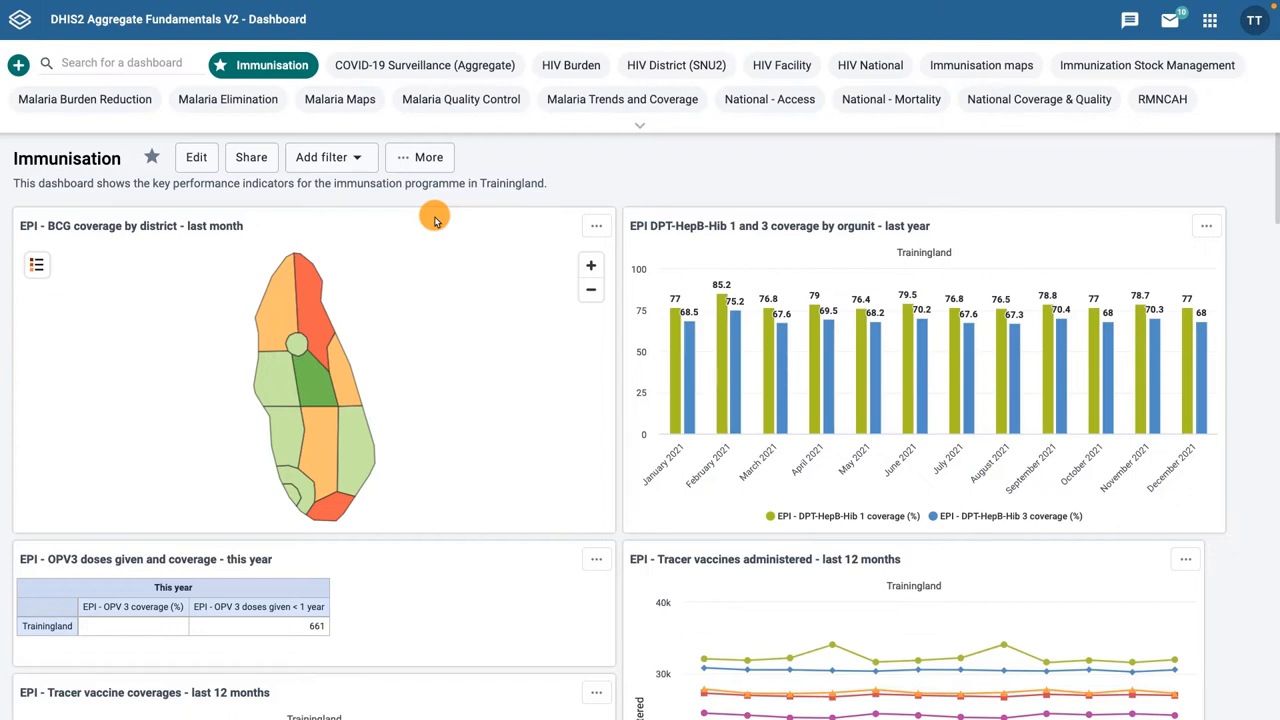
left_click(420, 156)
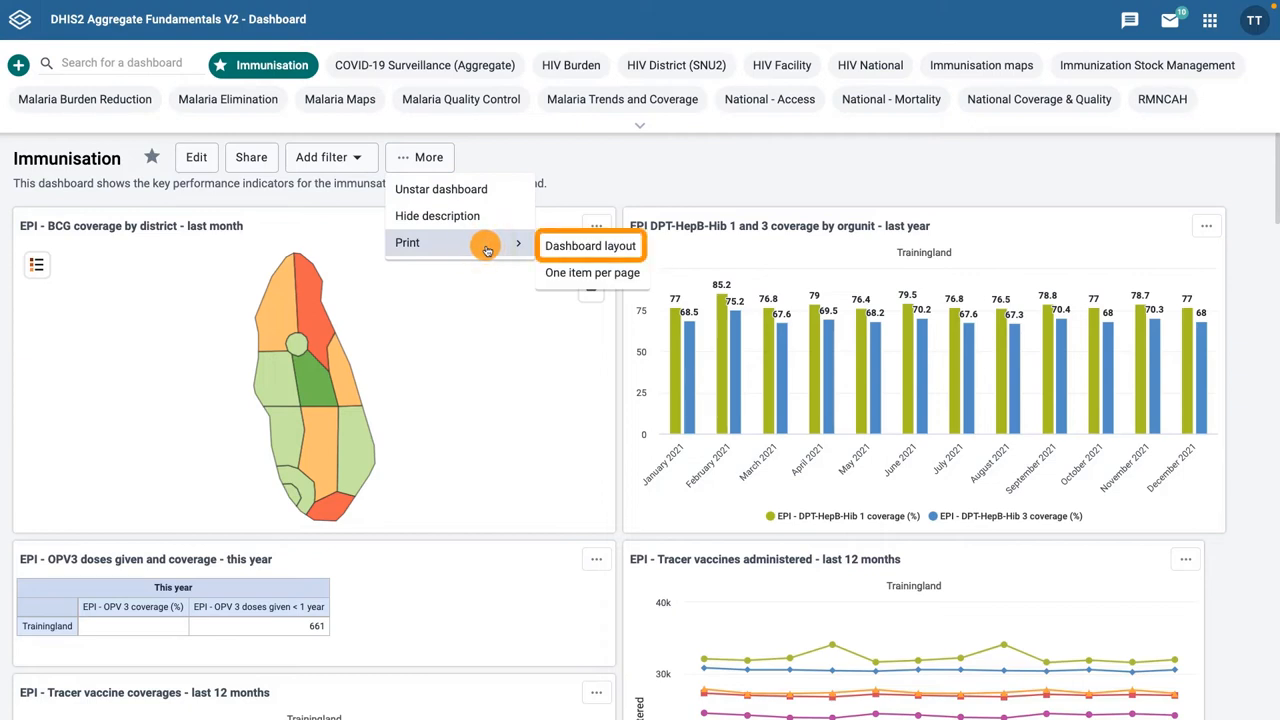
mouse_move(592, 272)
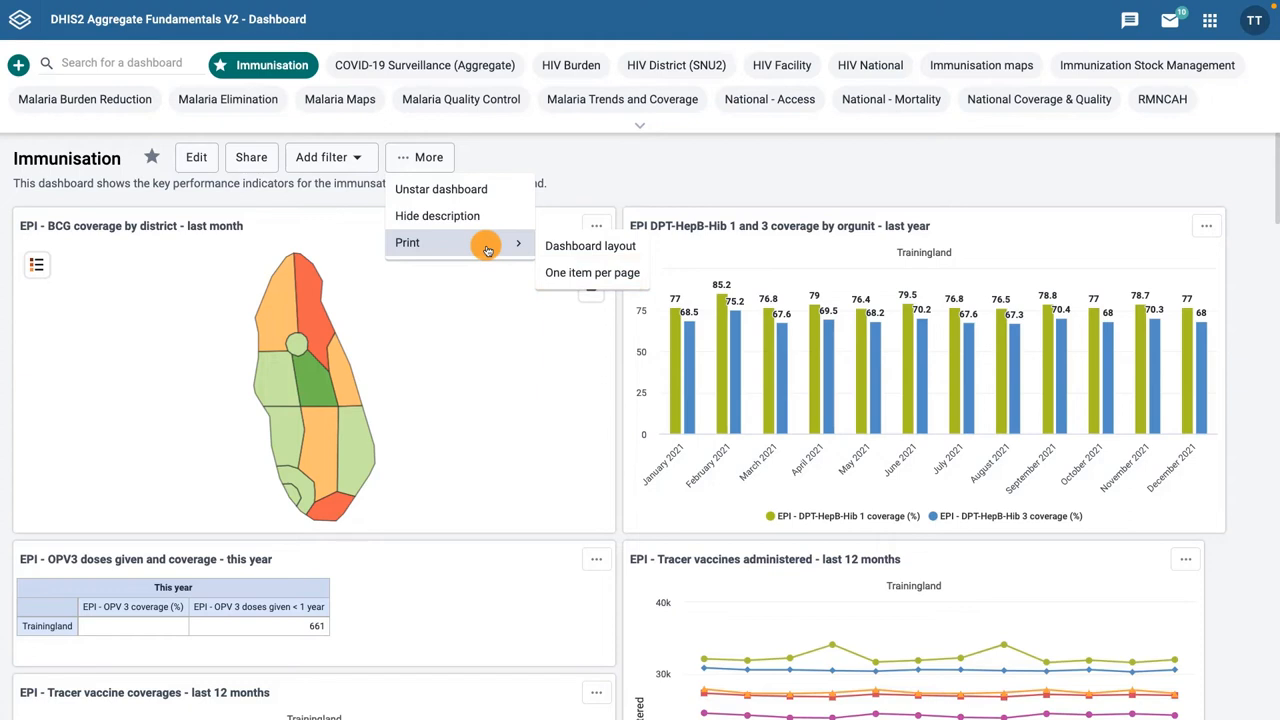
left_click(590, 246)
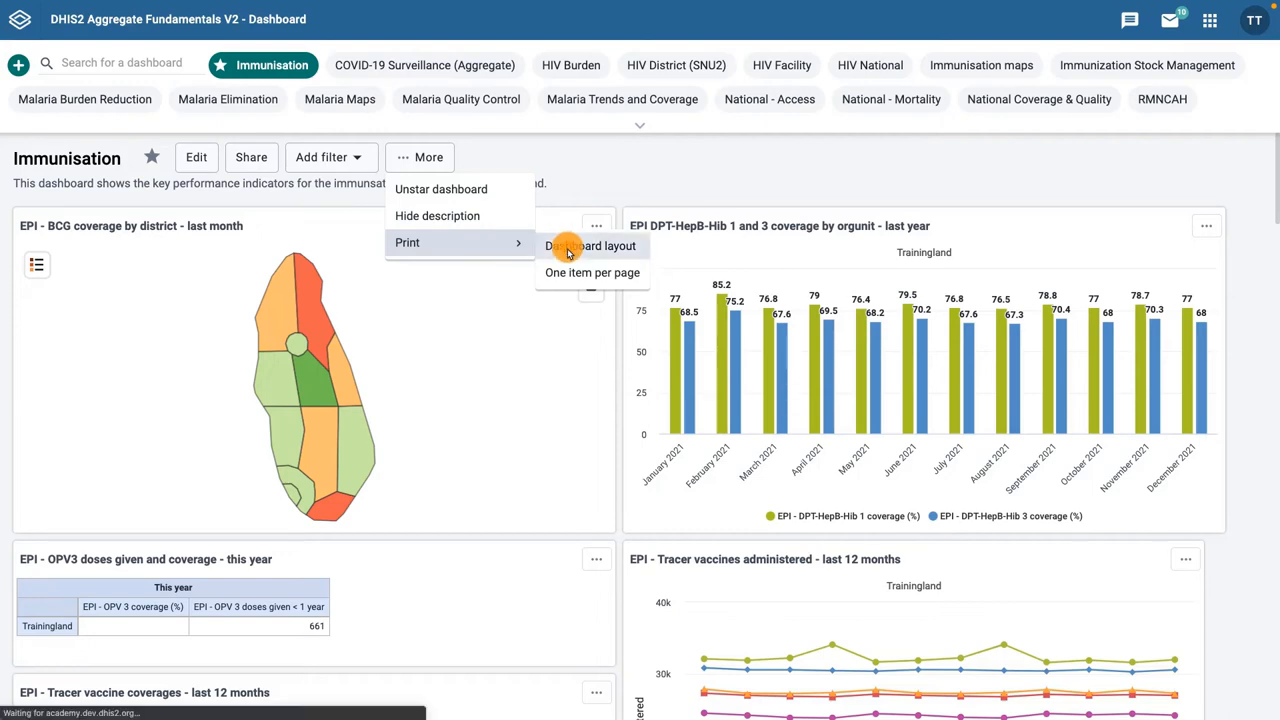
left_click(592, 246)
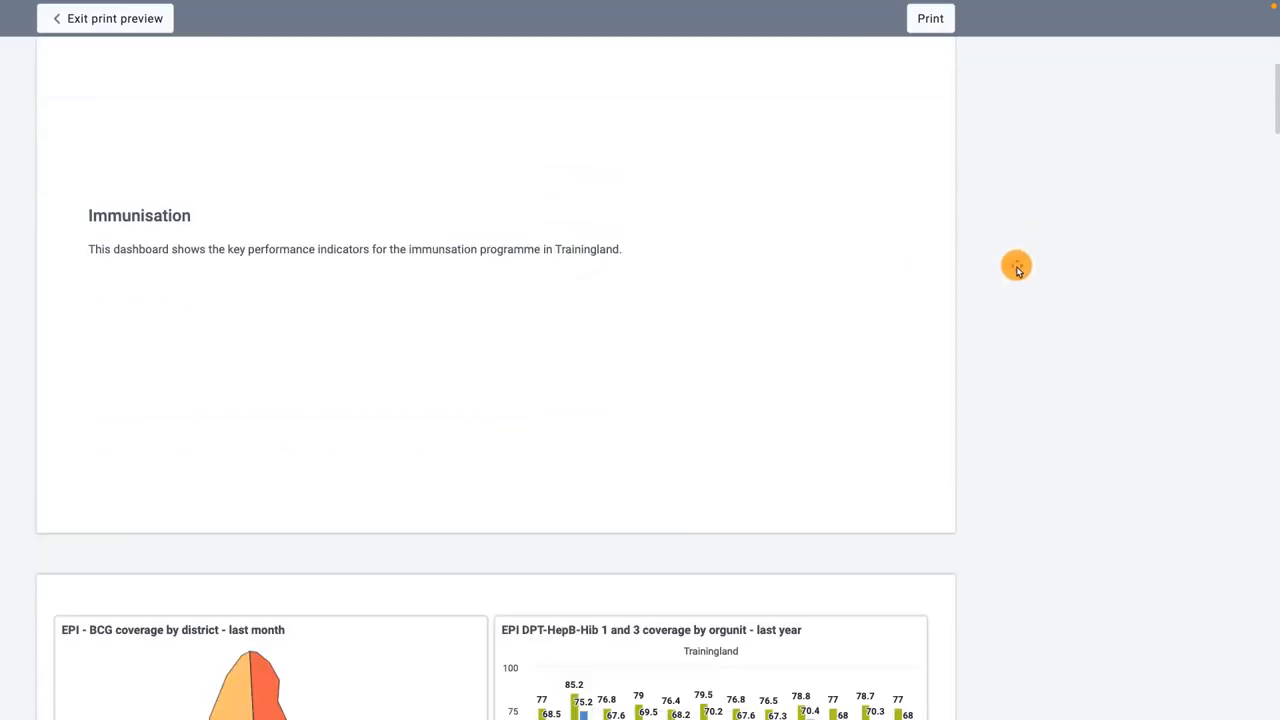
left_click(104, 18)
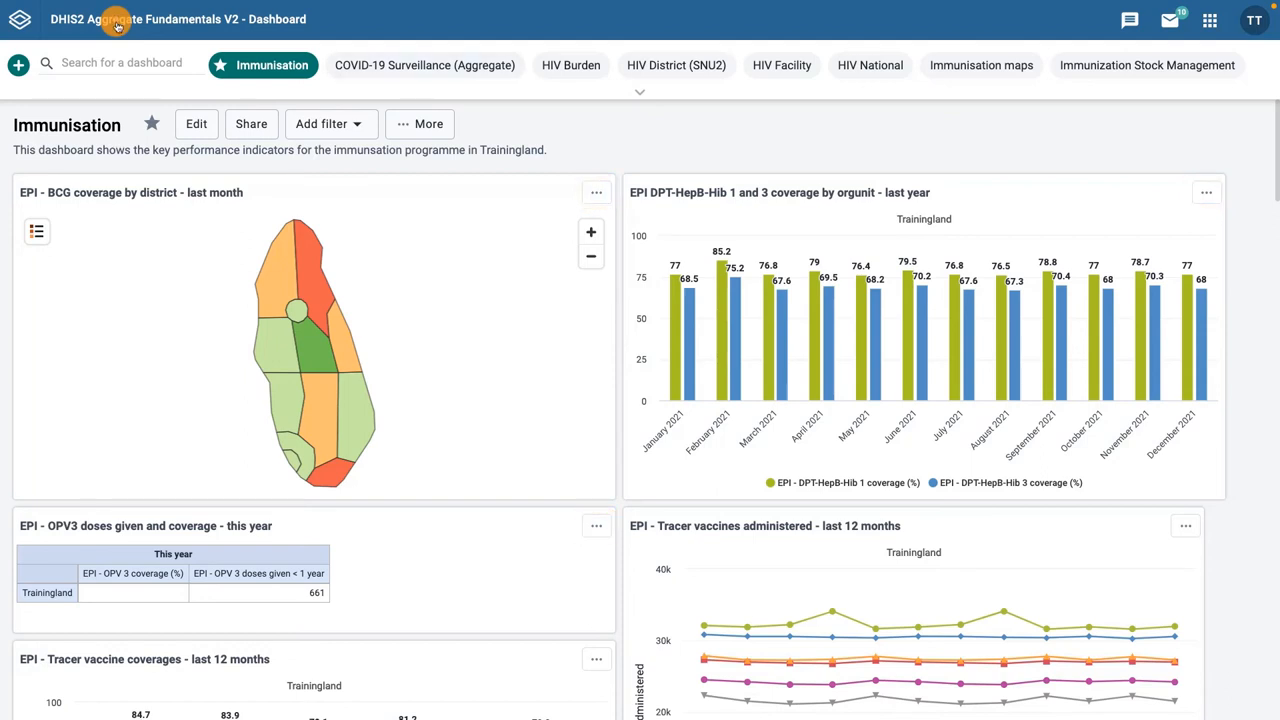
mouse_move(1208, 192)
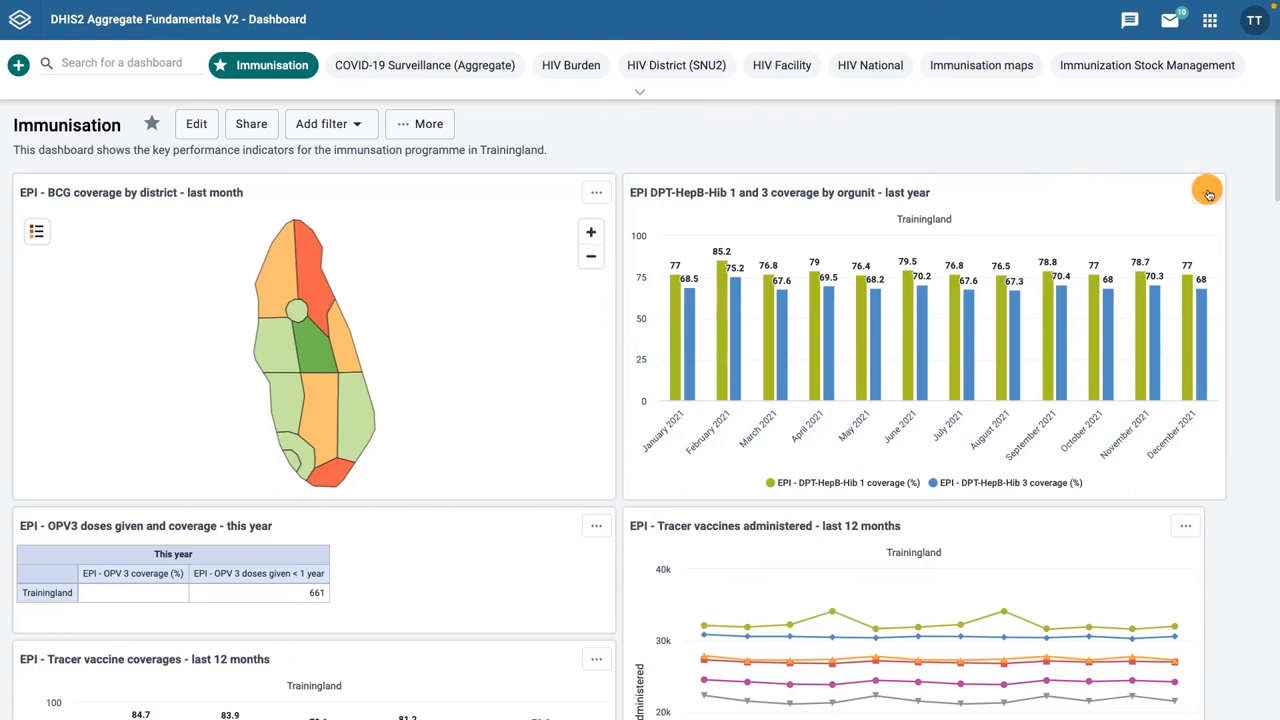
- View the DPT-HepB-Hib 1 and 3 coverage item fullscreen, then display it as a monthly table
left_click(1208, 192)
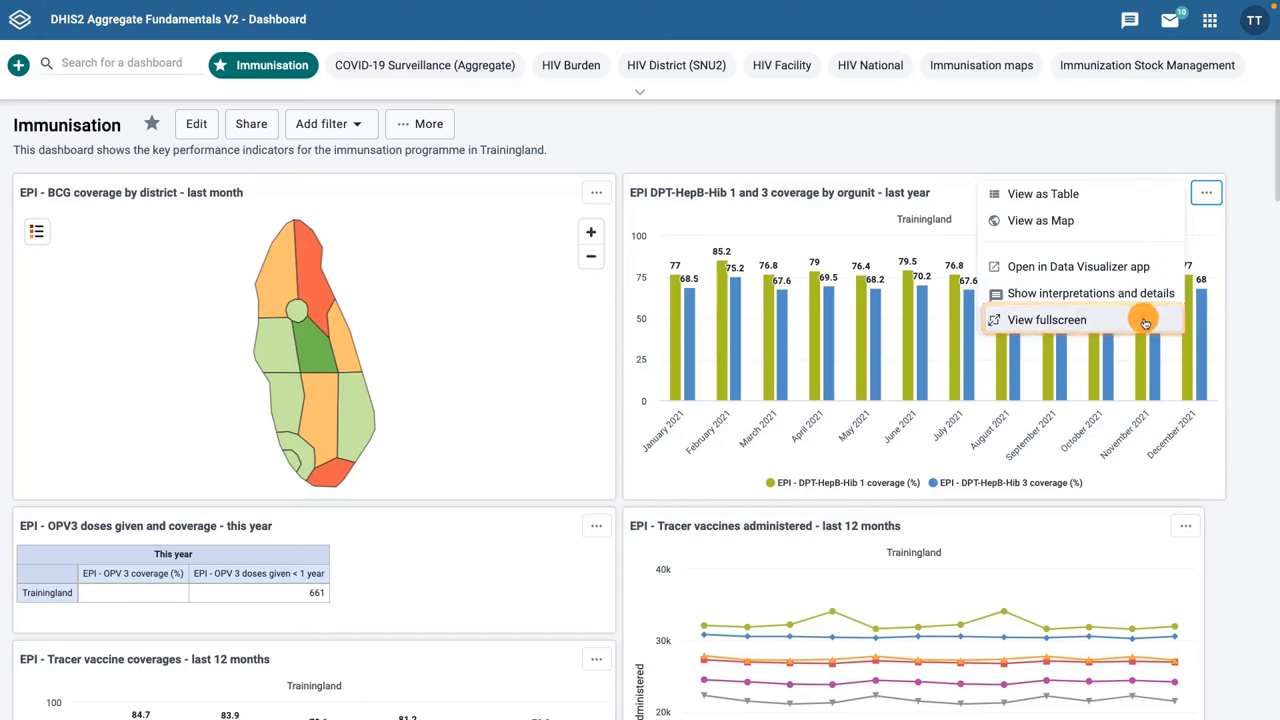
left_click(1046, 320)
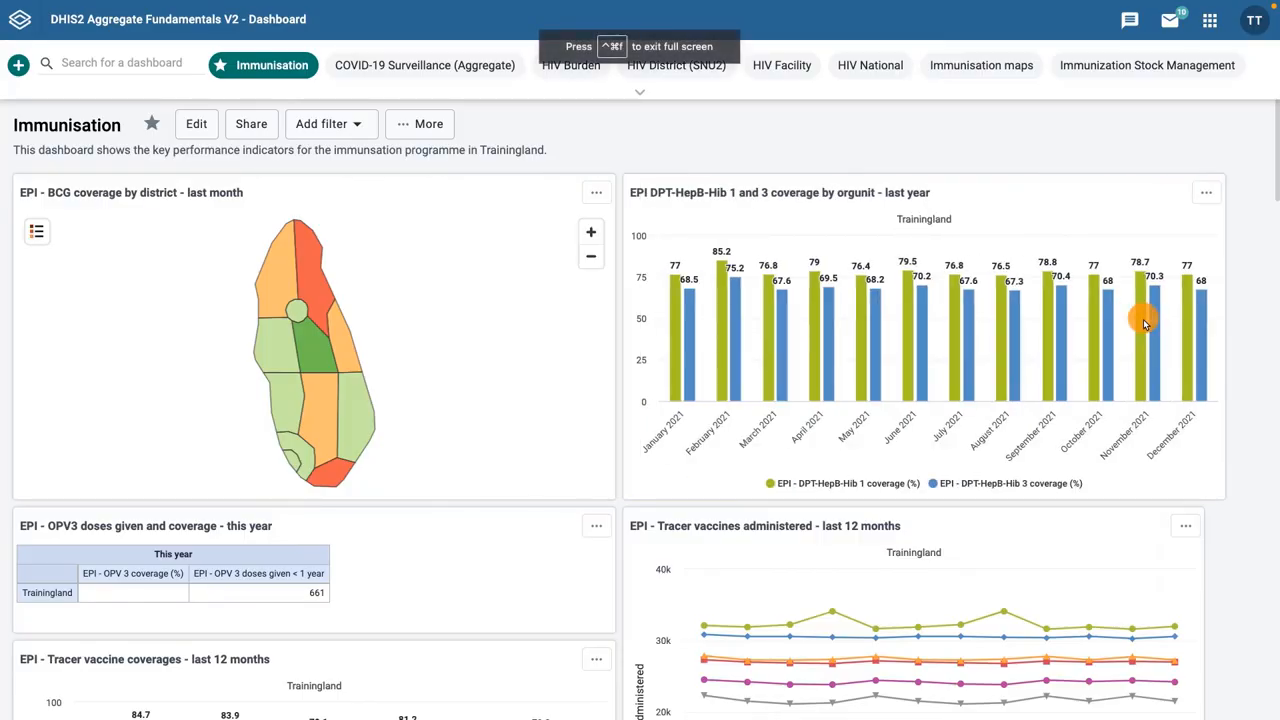
mouse_move(1144, 320)
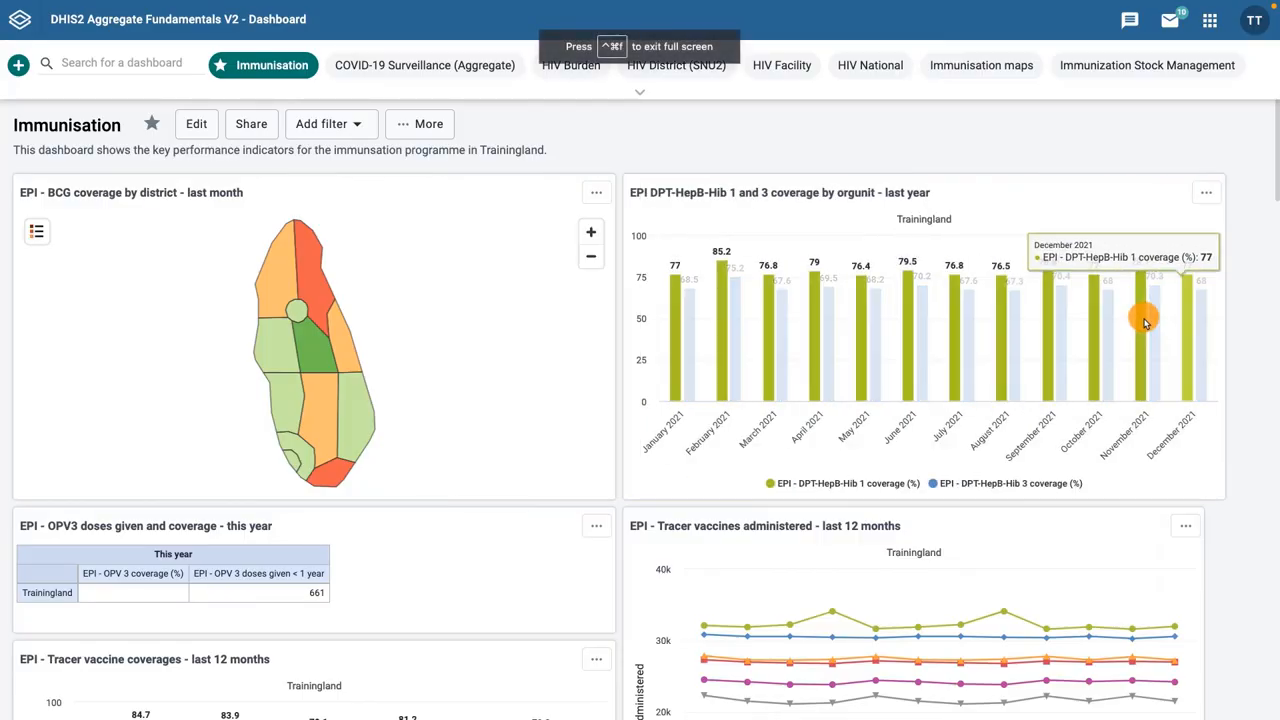
left_click(1206, 192)
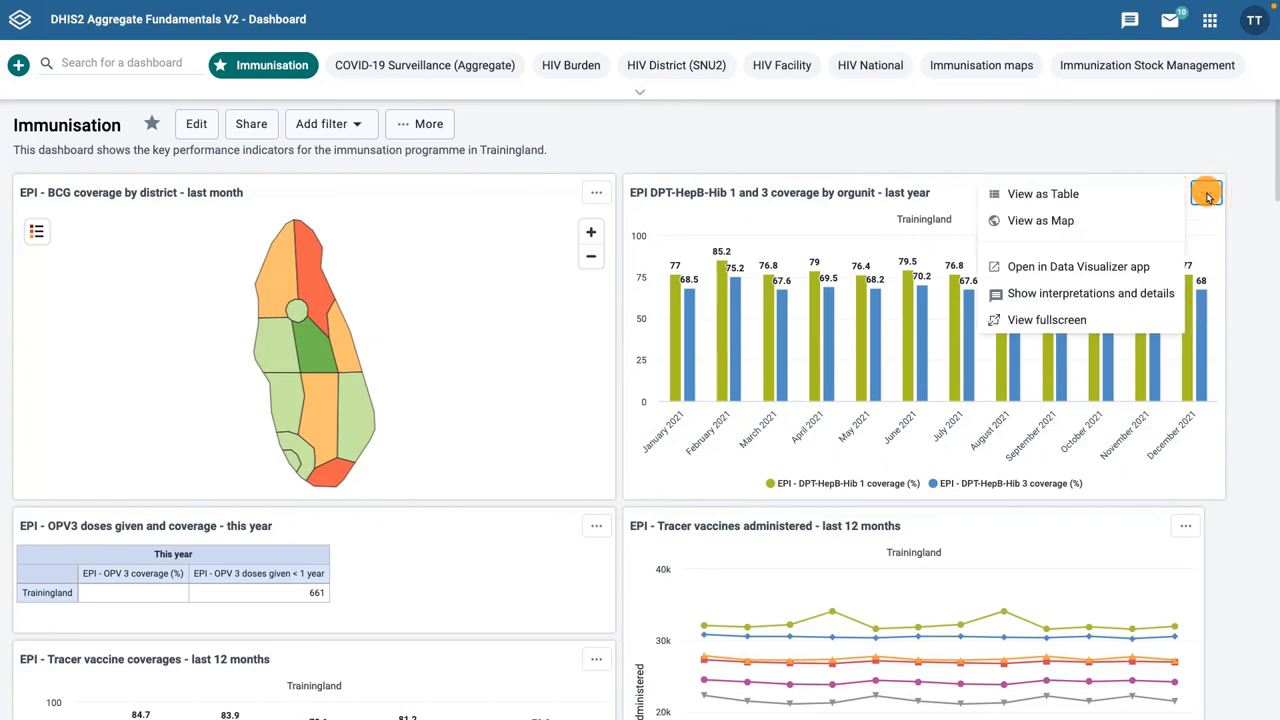
mouse_move(1044, 194)
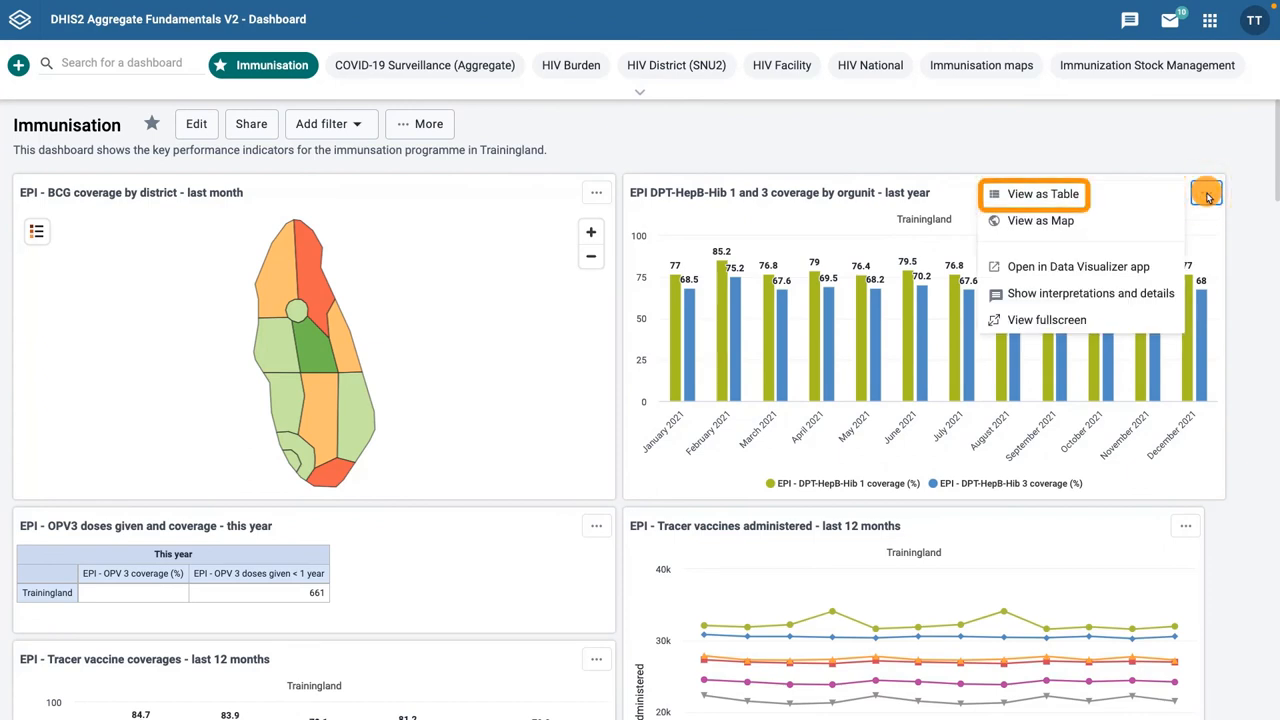
left_click(1034, 194)
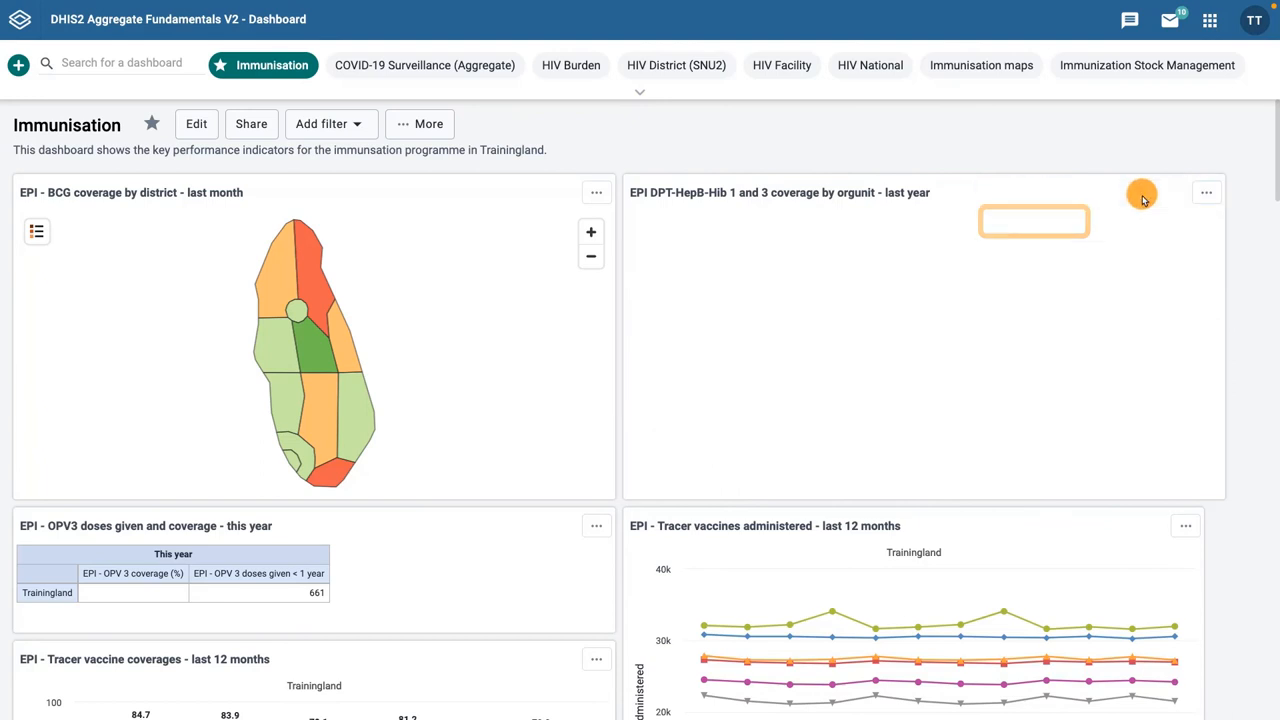
left_click(1206, 192)
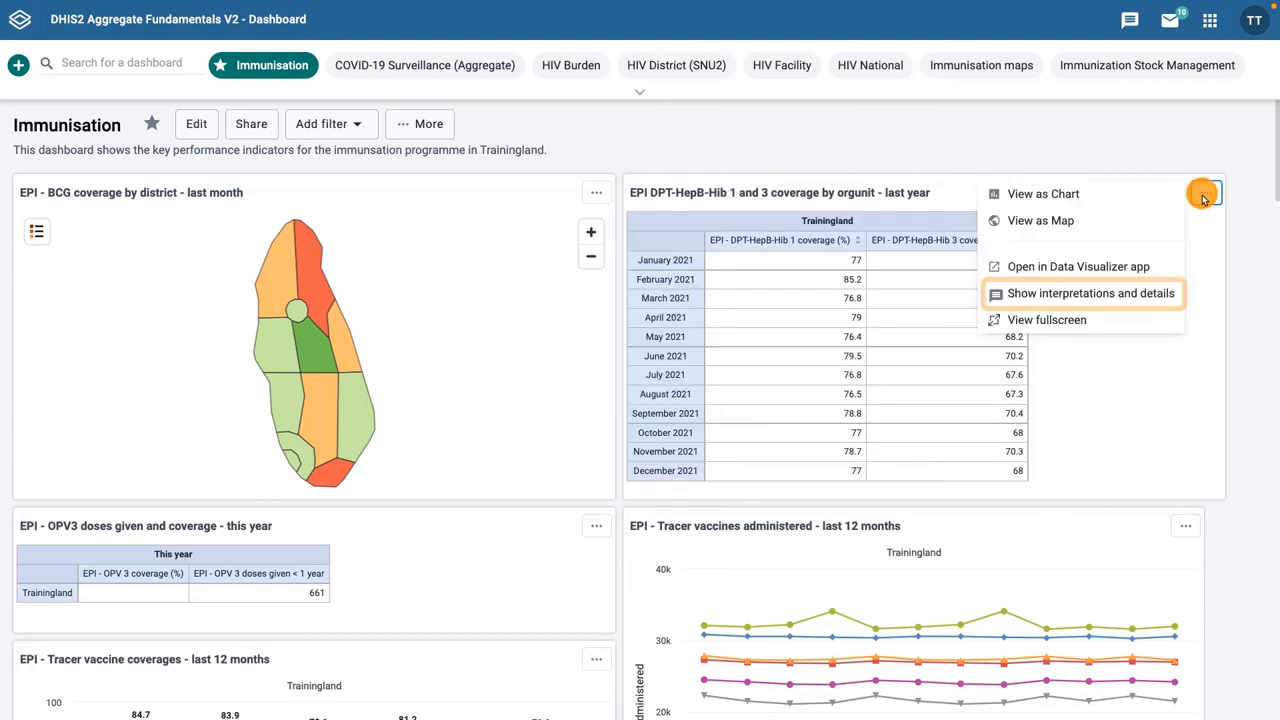